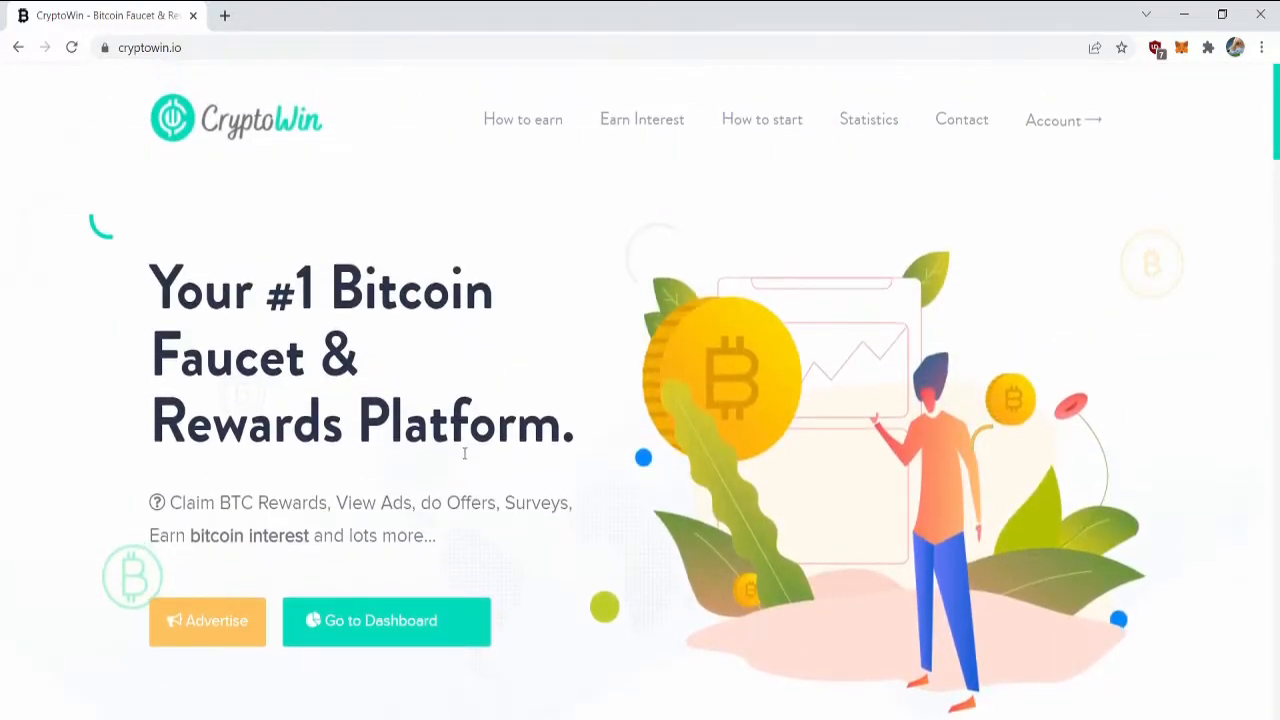
mouse_move(508, 400)
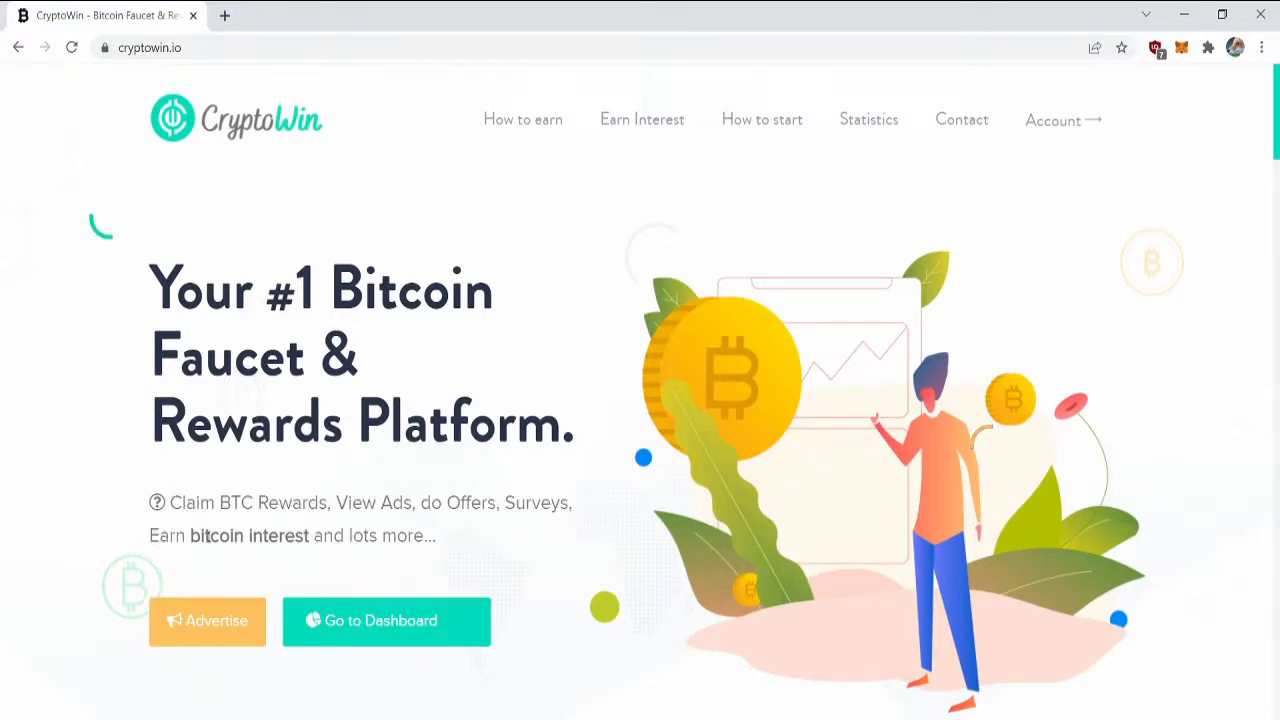
Go to the account dashboard (balance 0.00006460 BTC, nothing withdrawn) and scroll to its footer
scroll(down, 3)
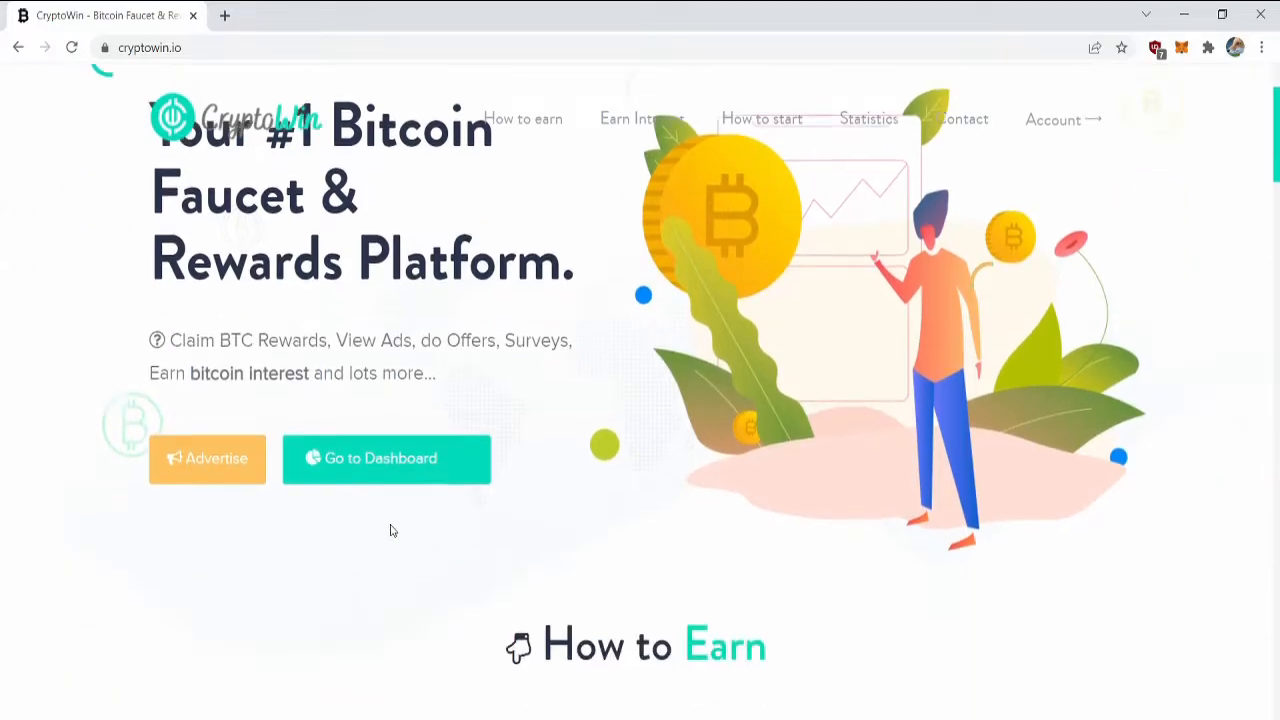
scroll(up, 3)
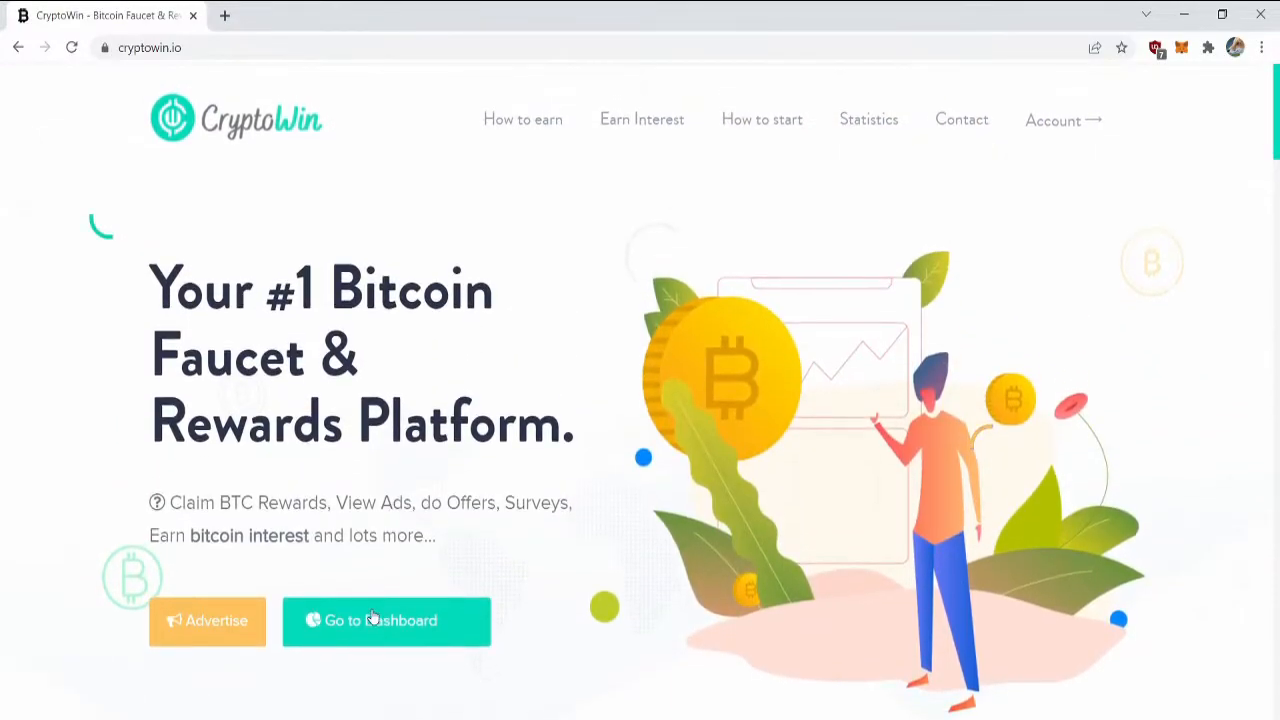
click(386, 620)
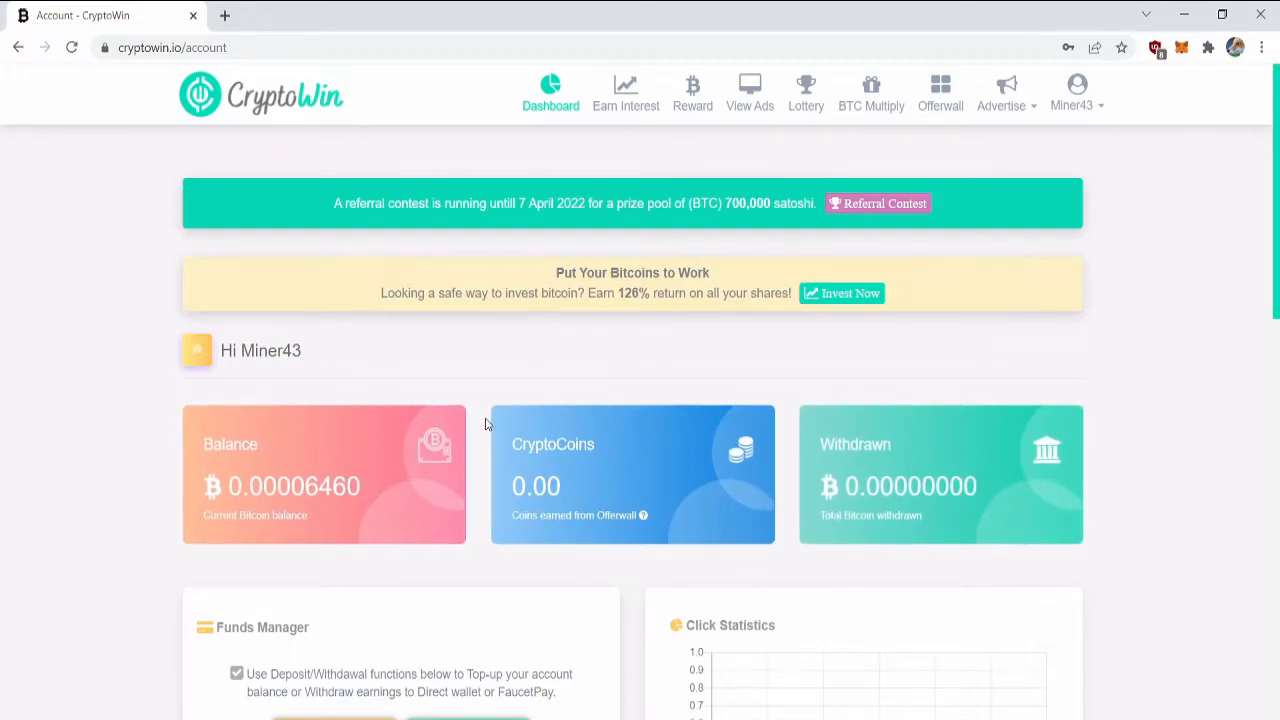
scroll(down, 3)
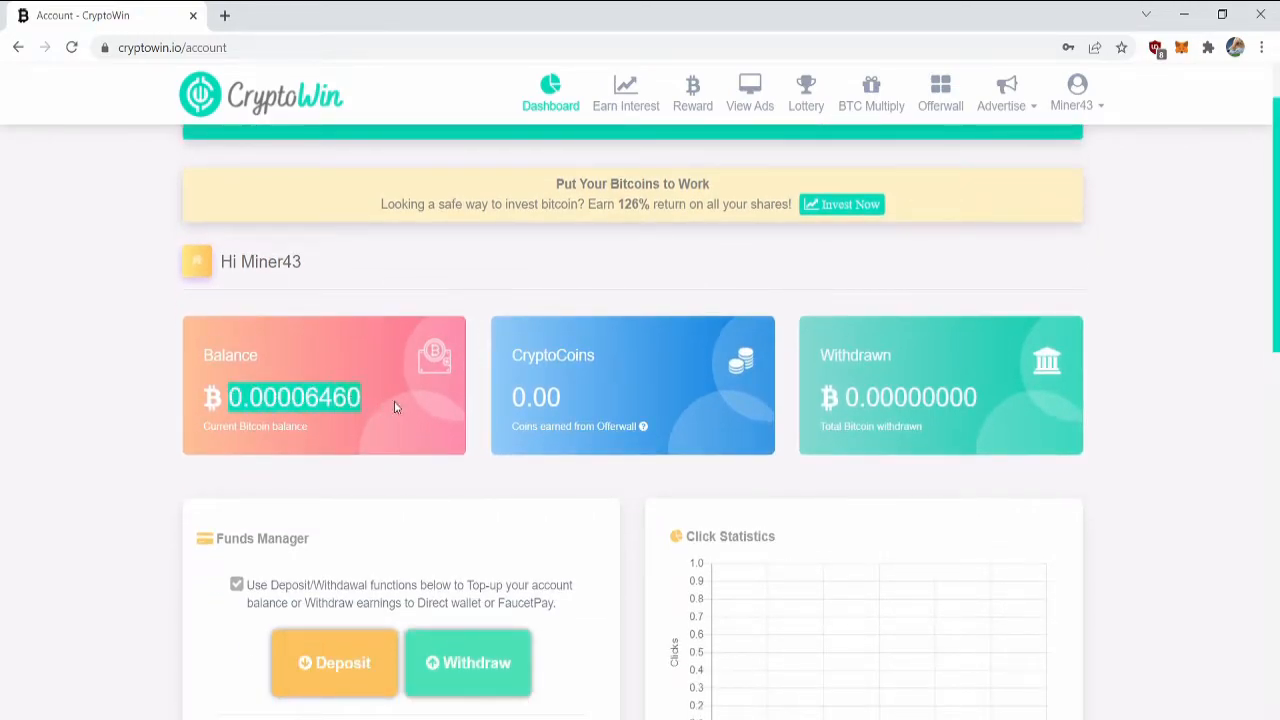
scroll(down, 3)
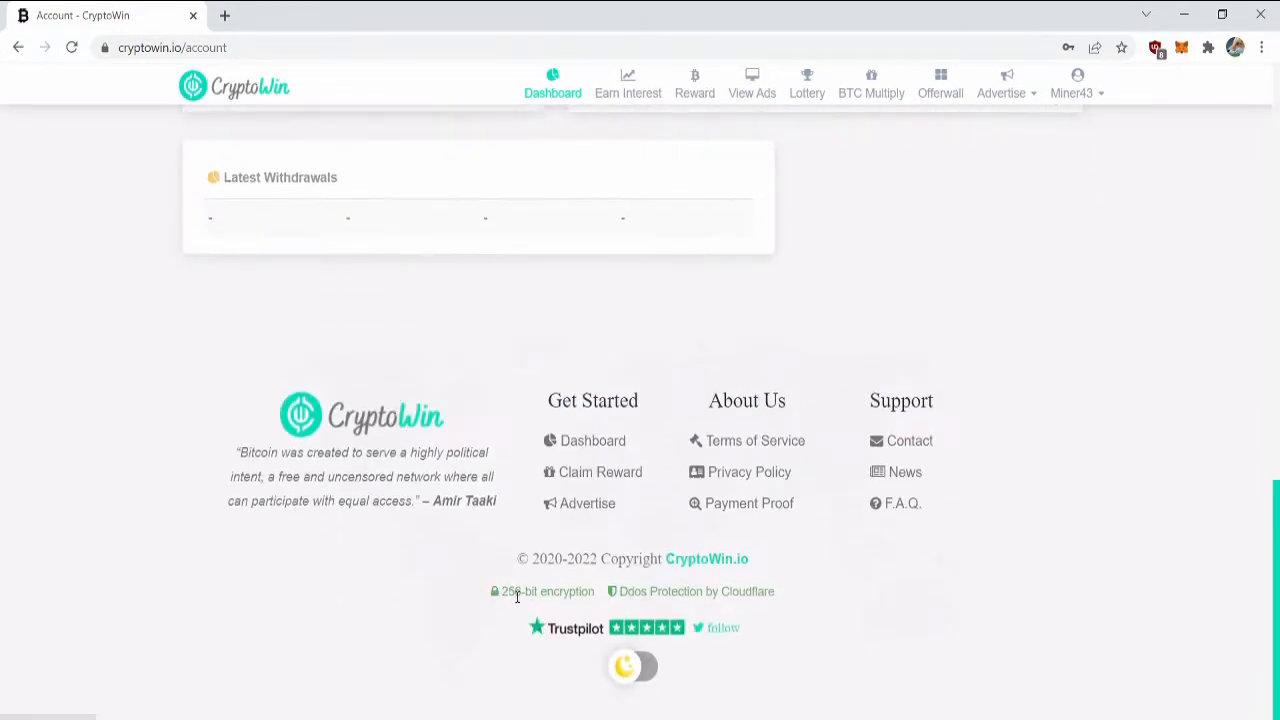
View CryptoWin.io's Trustpilot reviews (4.4 rating, 515 reviews) from the footer link
click(564, 628)
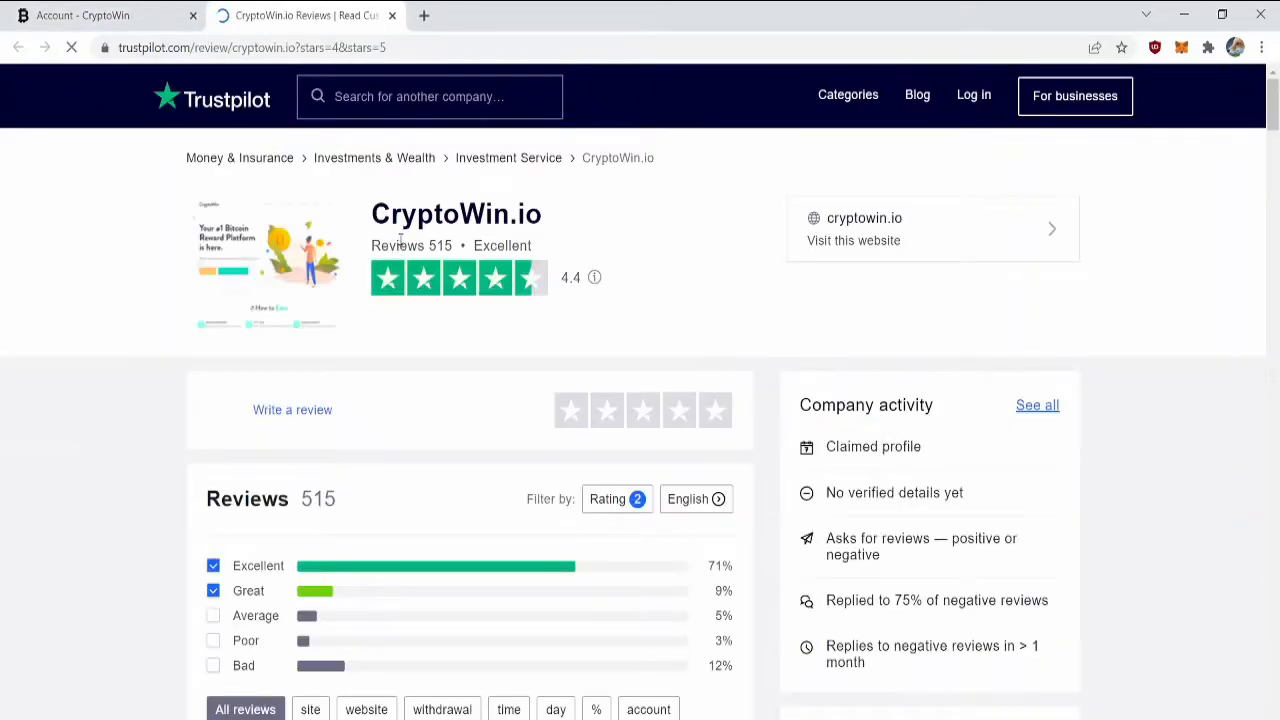
scroll(down, 3)
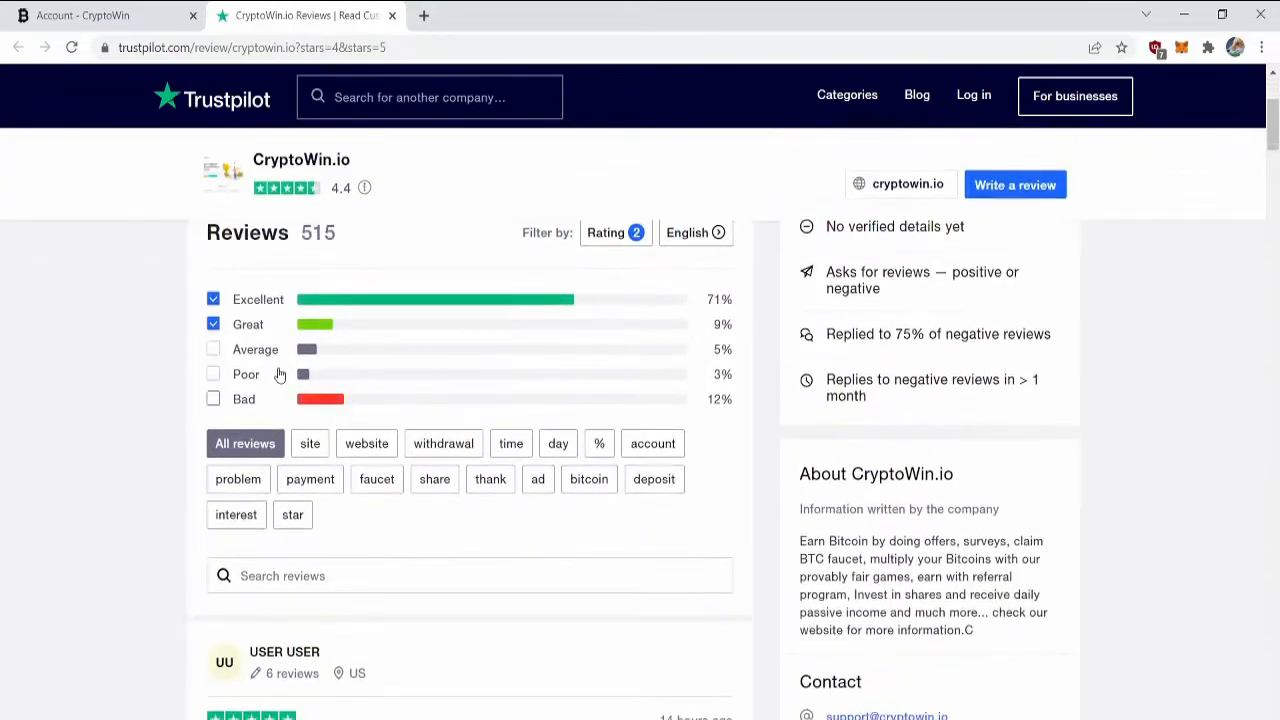
scroll(down, 3)
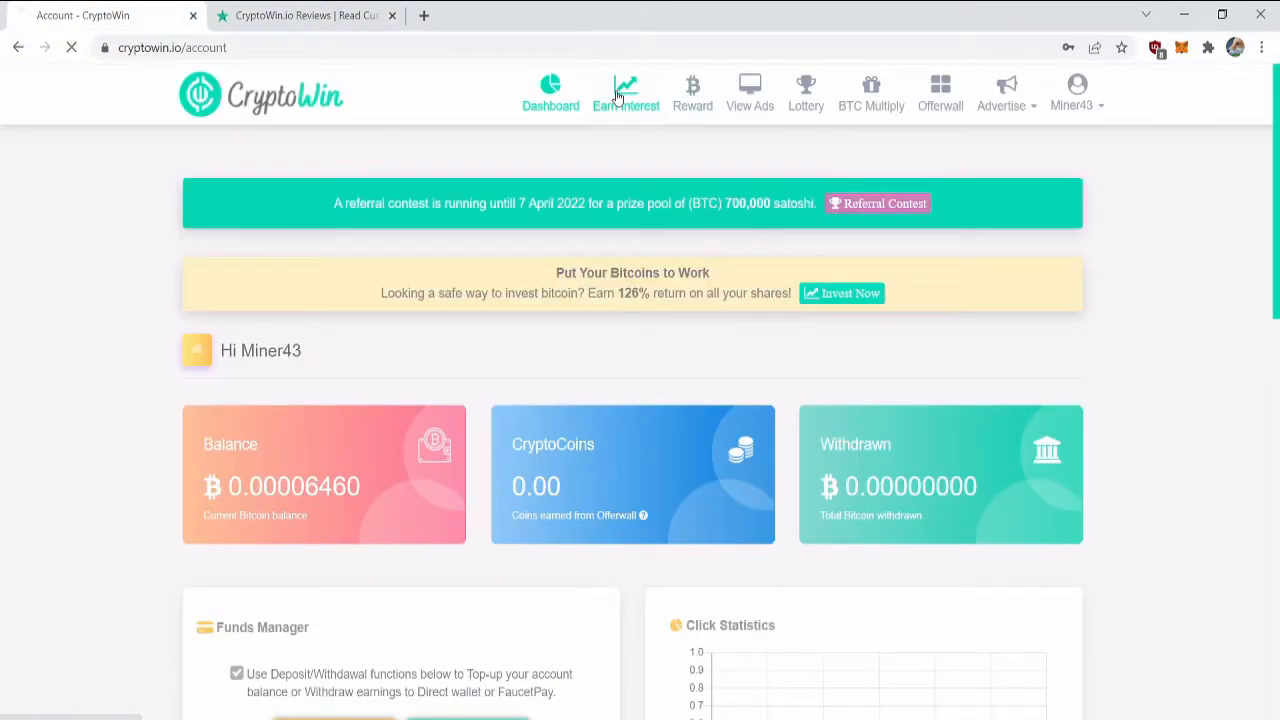
Buy 6 shares on the Earn Interest revenue share page, reaching 48 active shares
click(624, 92)
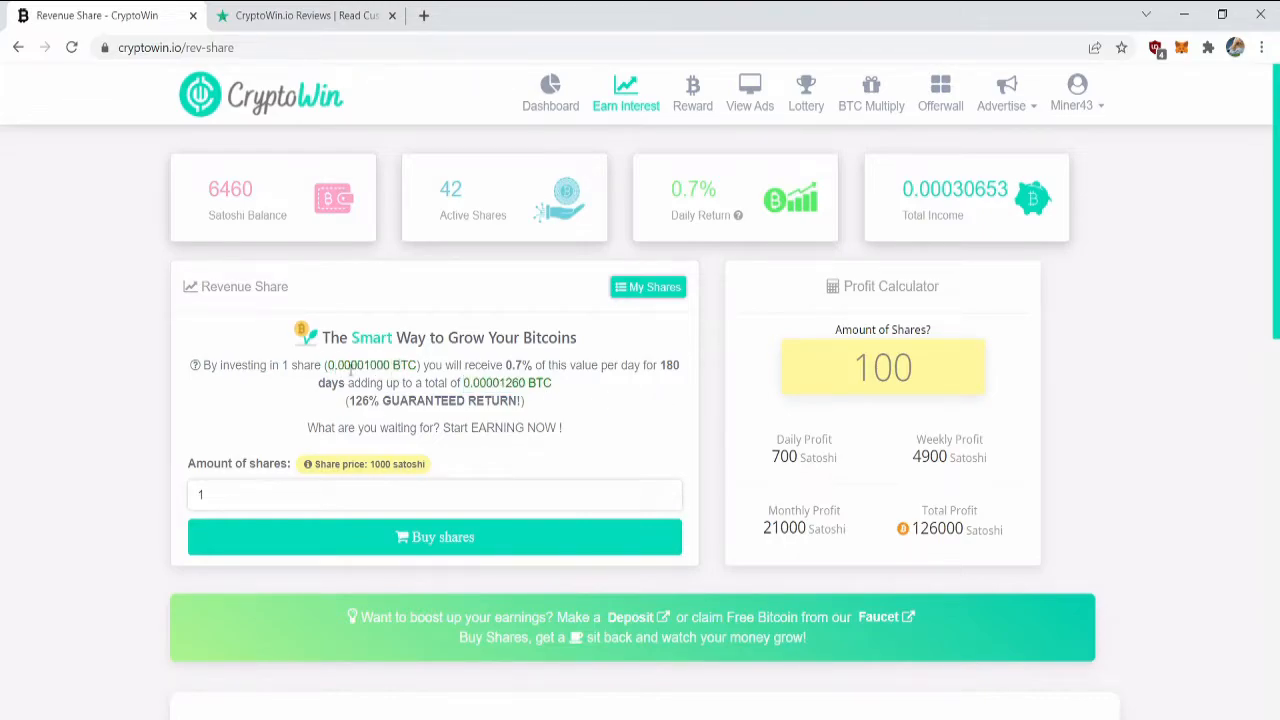
click(434, 494)
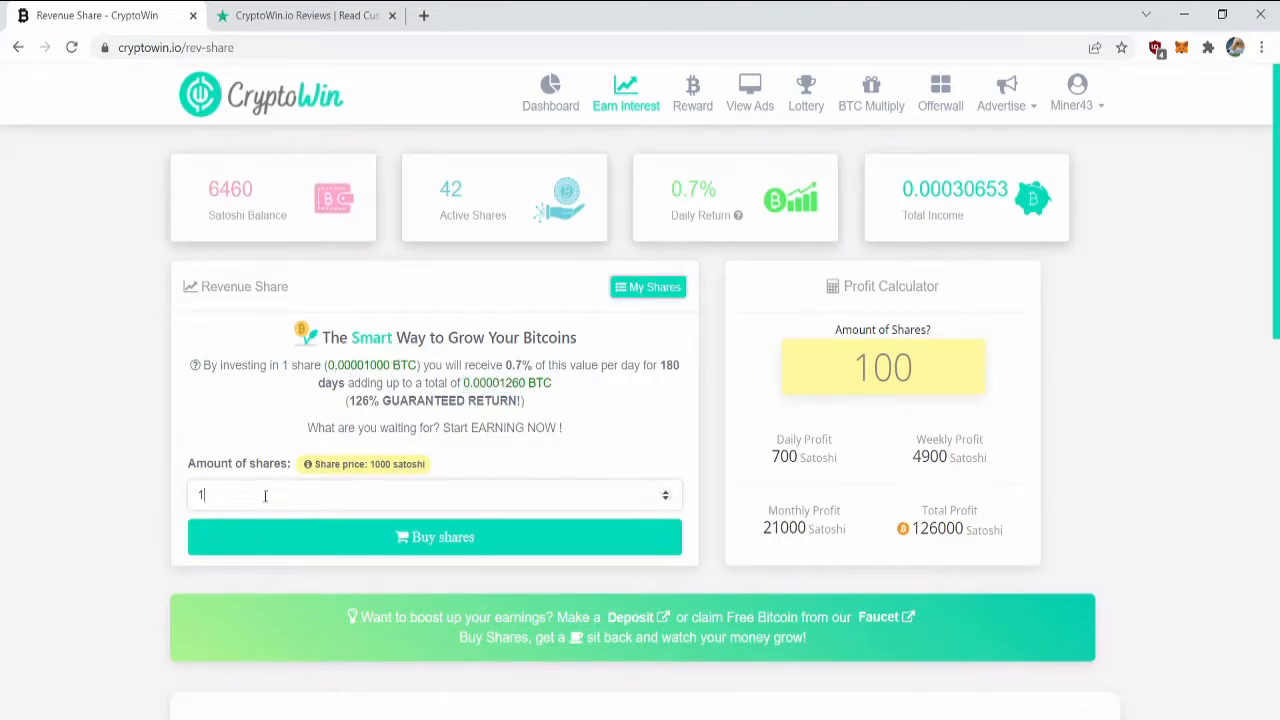
text(6)
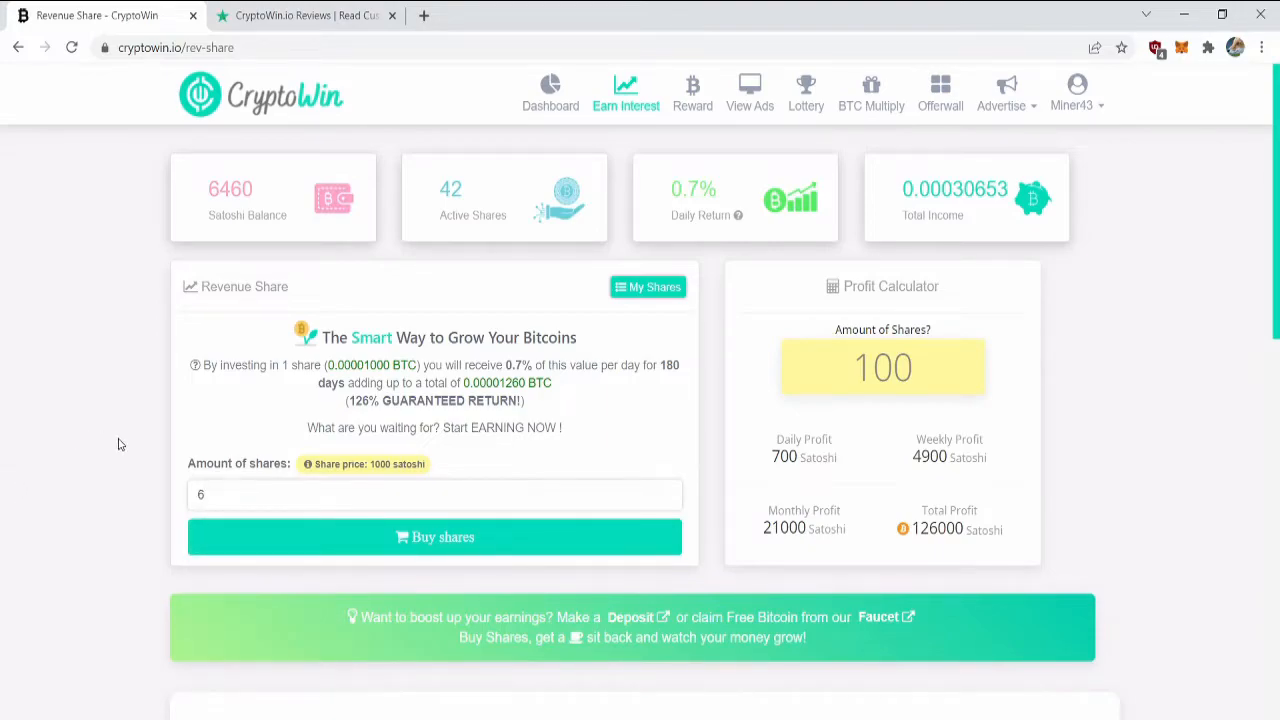
click(436, 536)
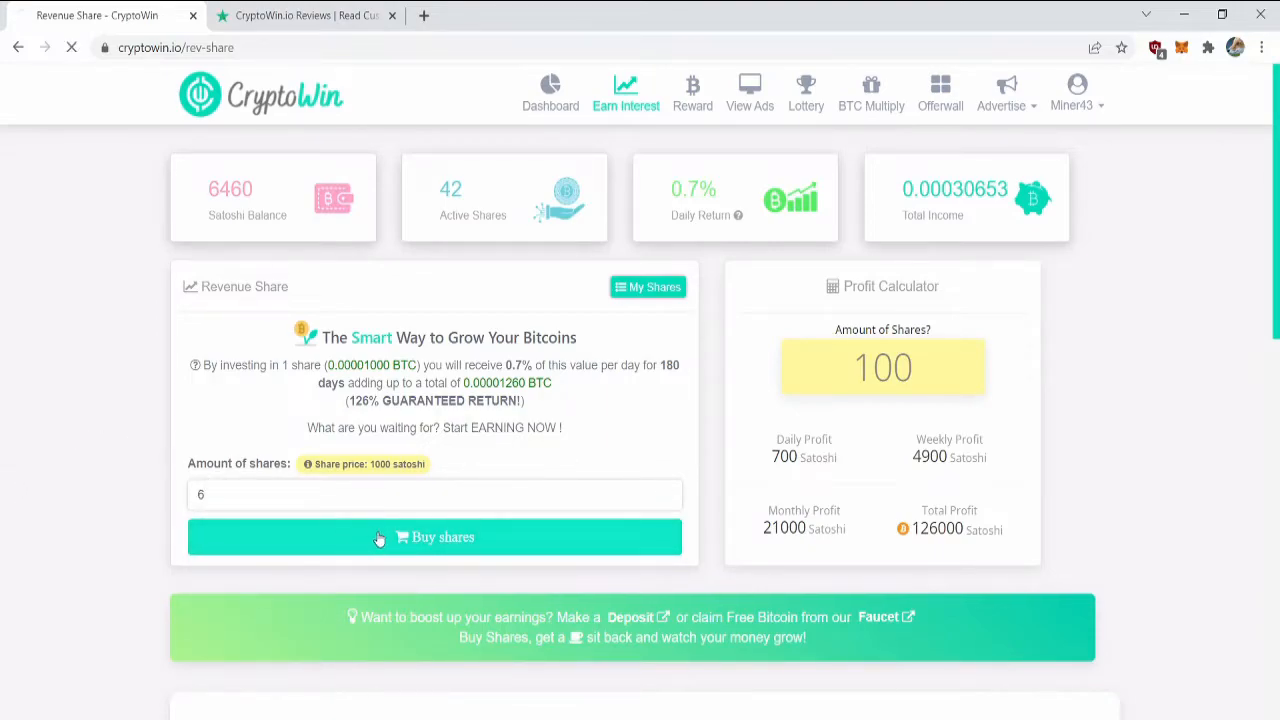
Enter 48 shares in the Profit Calculator
click(434, 536)
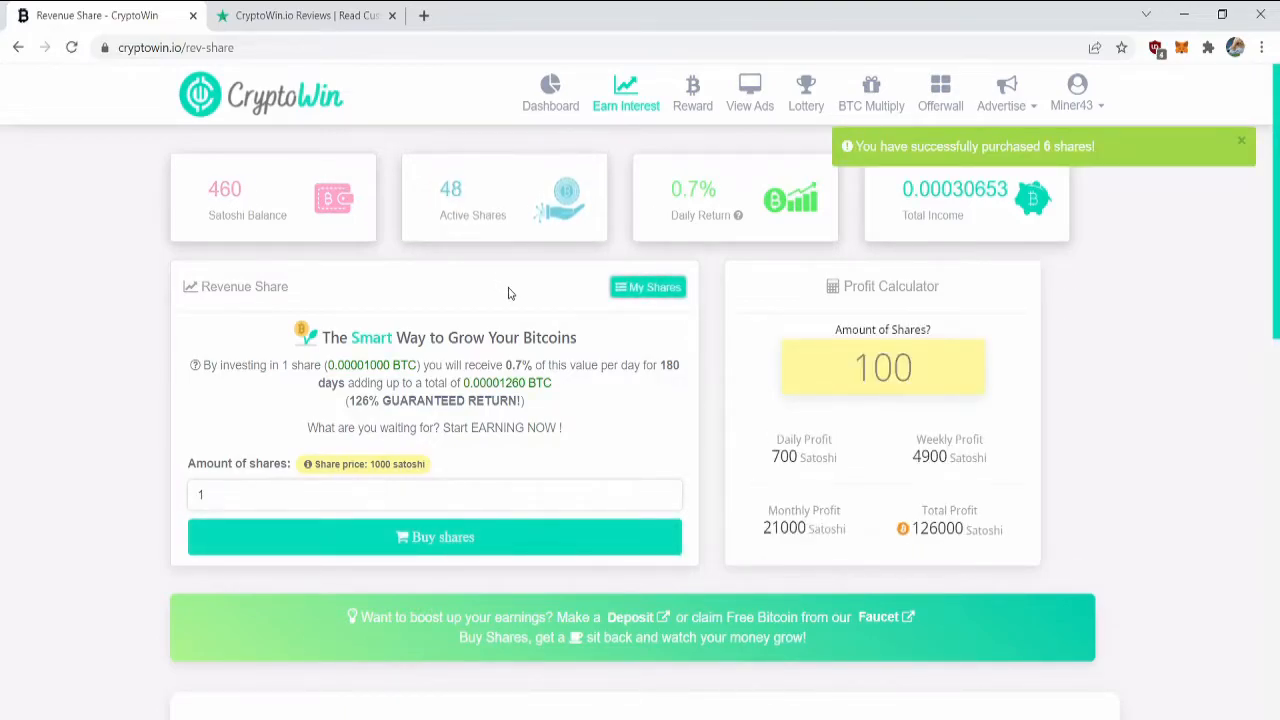
text(48)
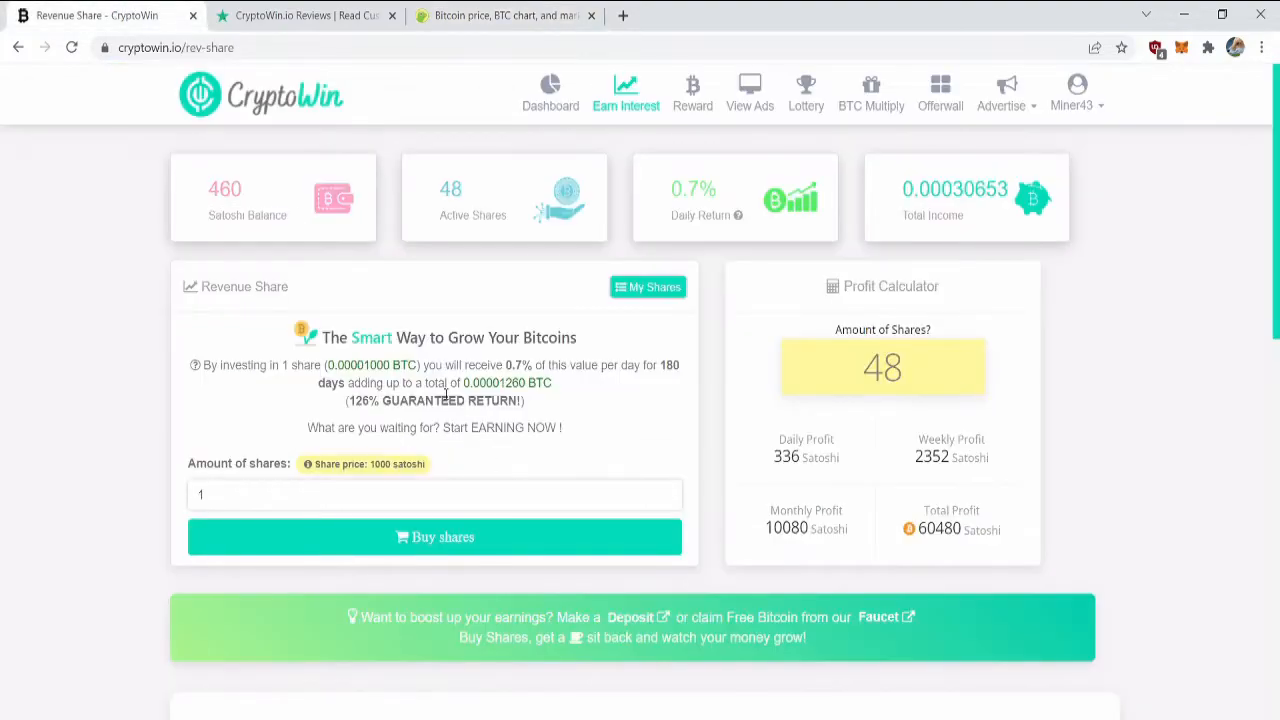
Review the Deposit History on the dashboard's Deposit page
click(552, 90)
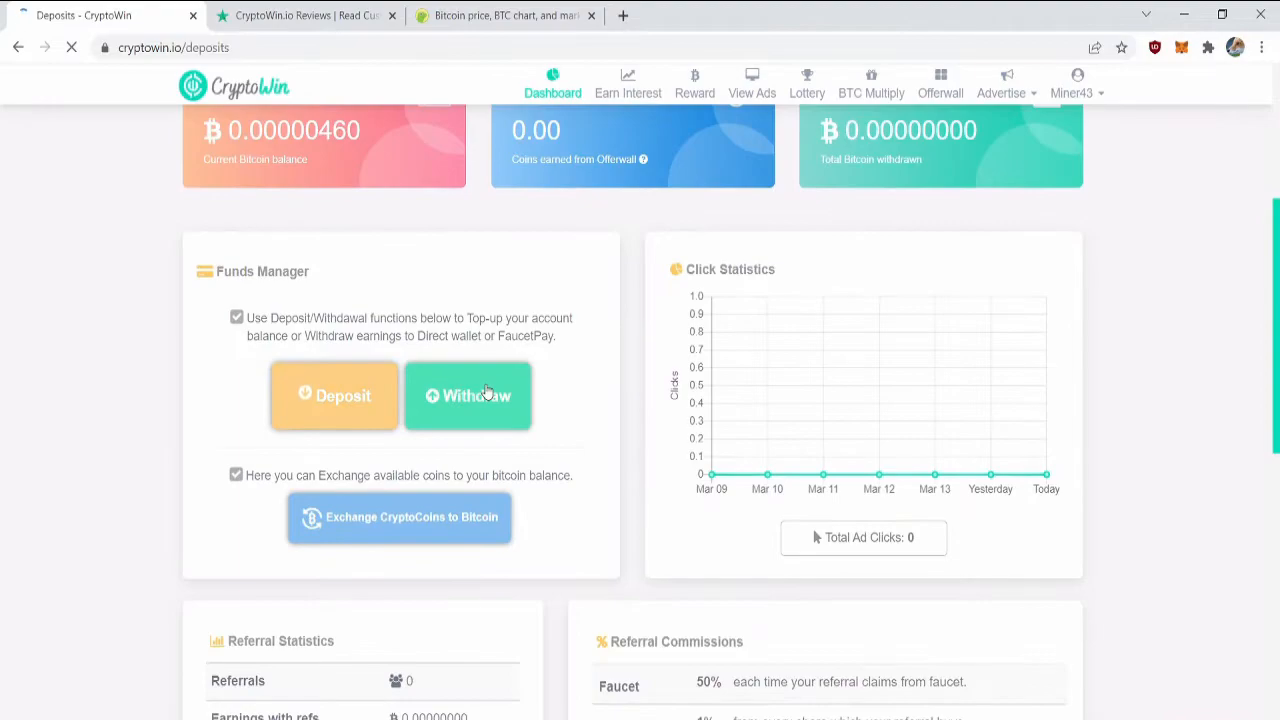
click(334, 396)
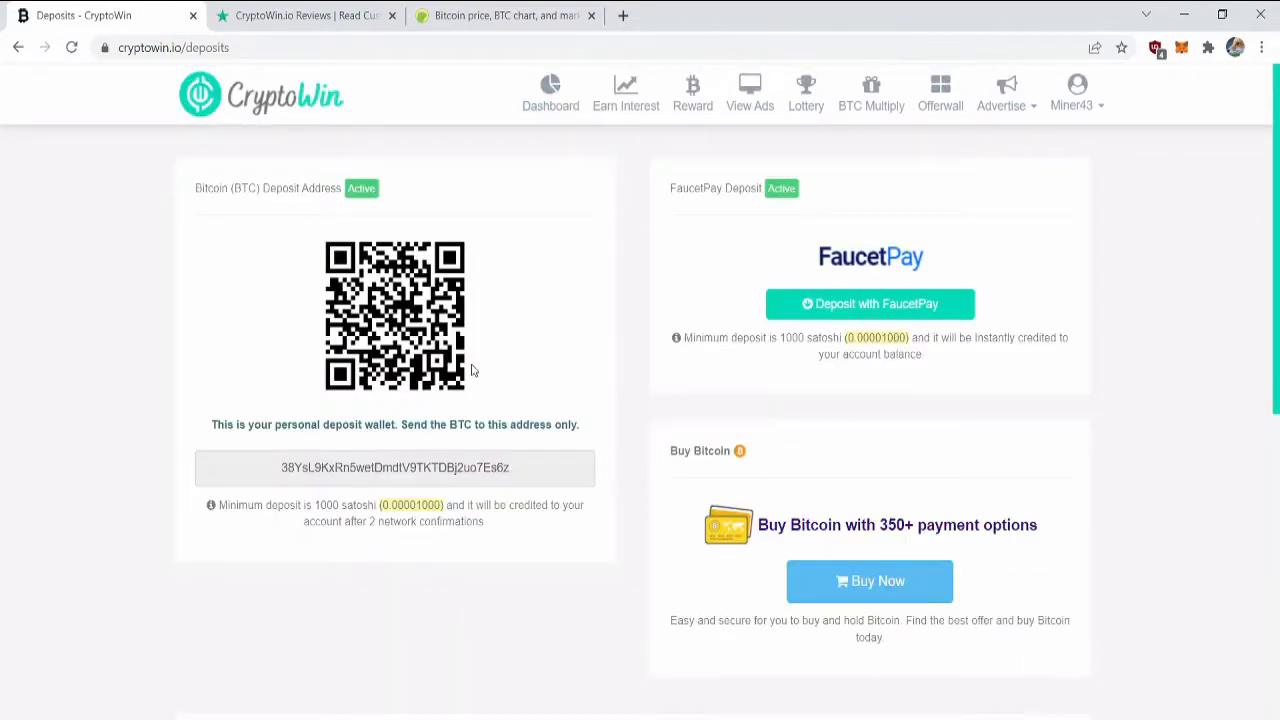
scroll(down, 3)
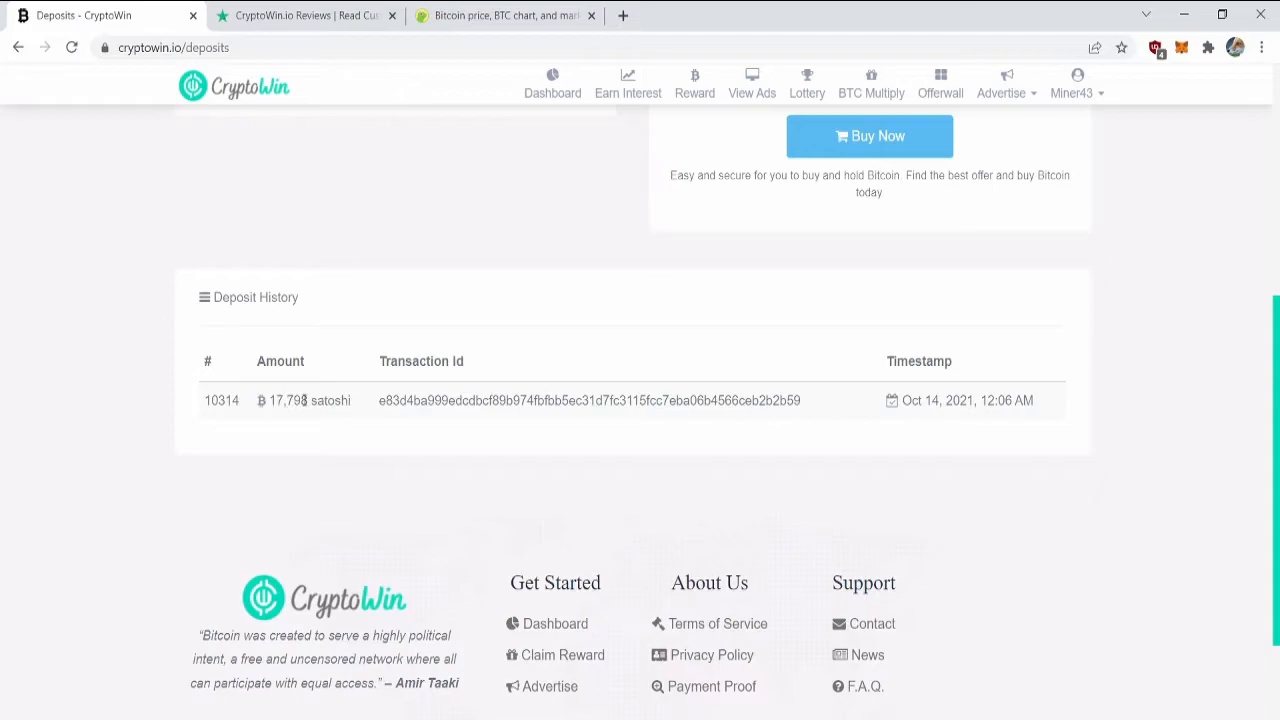
Claim the 2 satoshi faucet reward, answering the captcha with 13
click(692, 94)
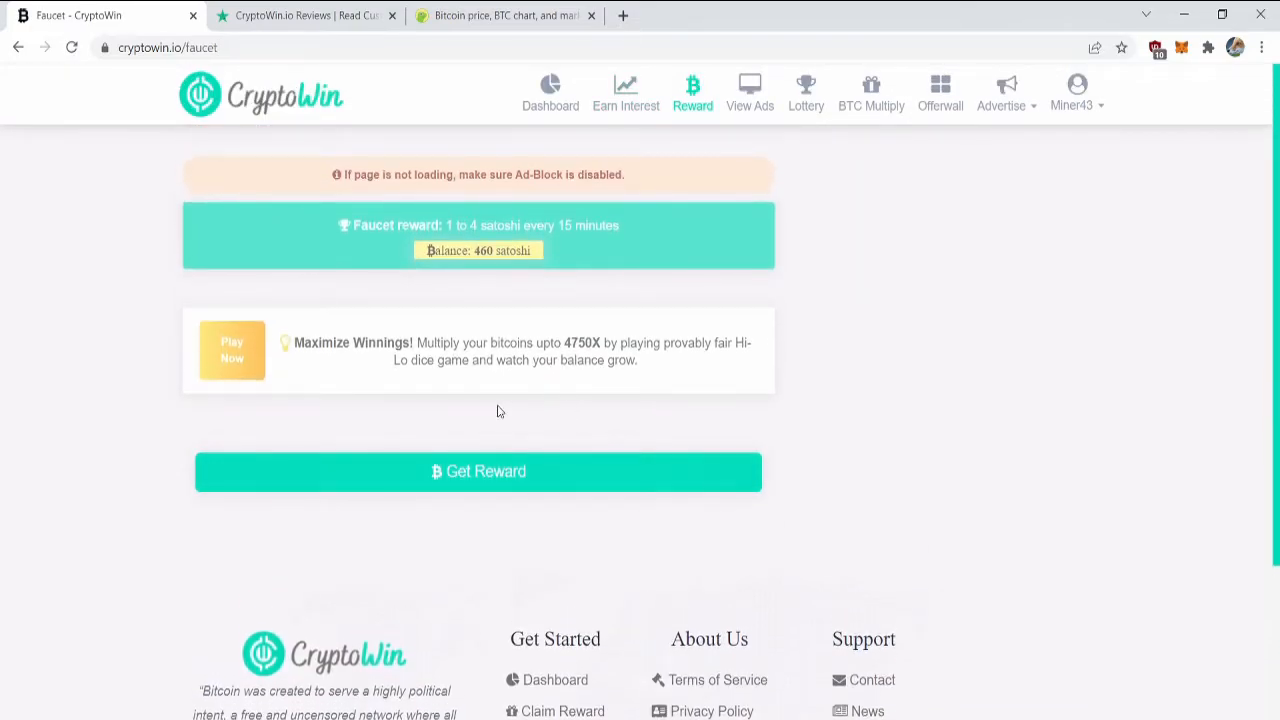
click(478, 472)
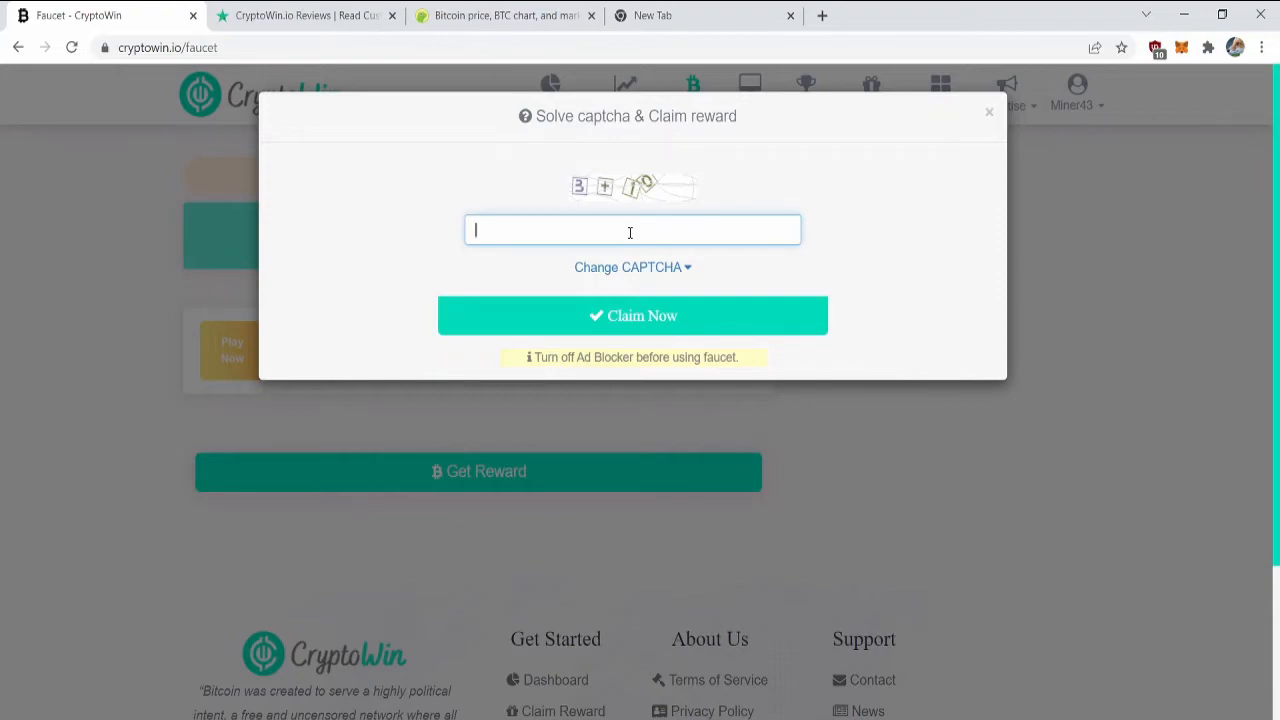
text(13)
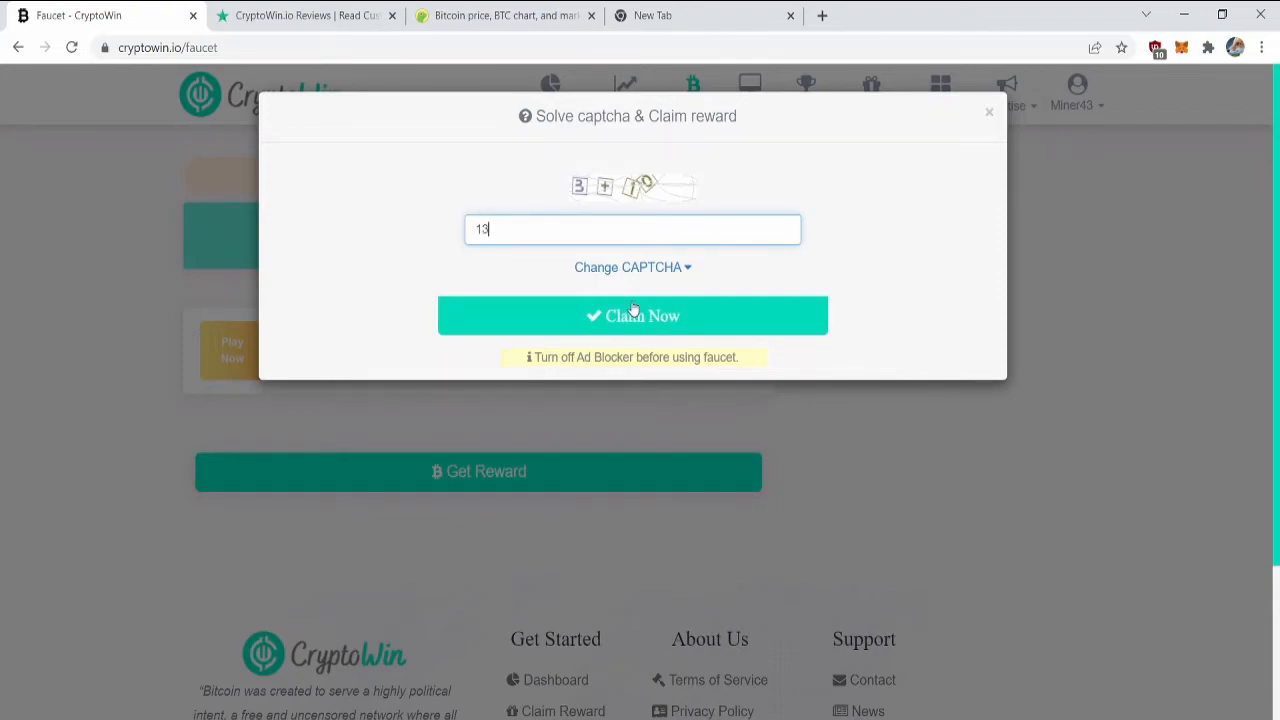
click(632, 316)
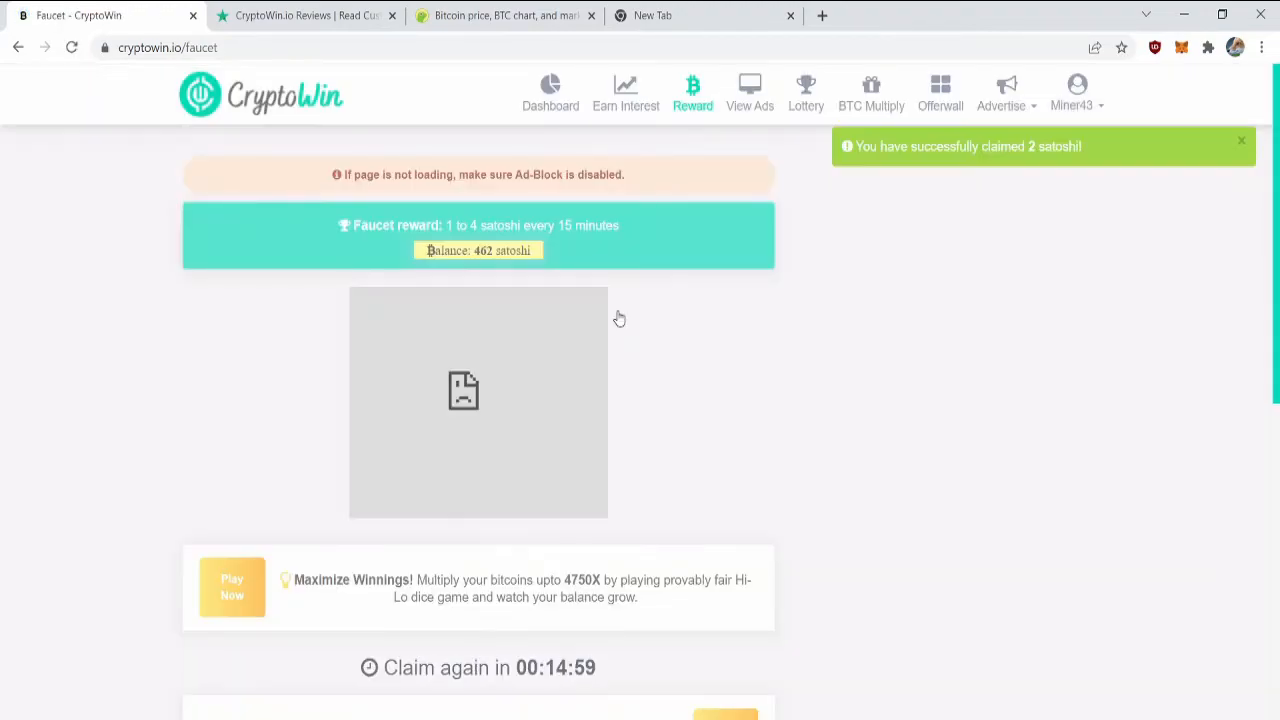